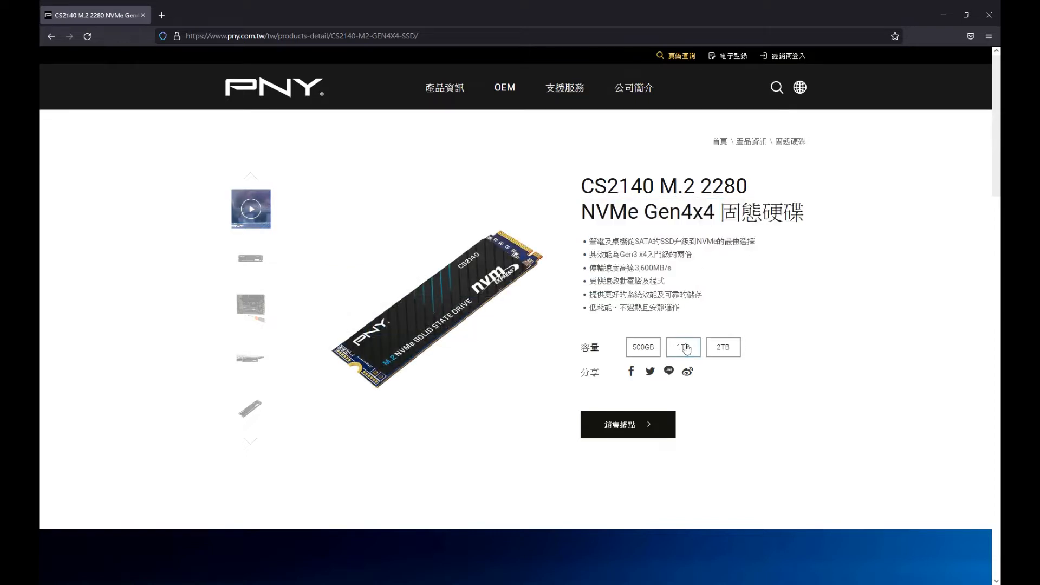
Select the 1TB capacity of the CS2140 and scroll to its detailed specifications table
click(682, 347)
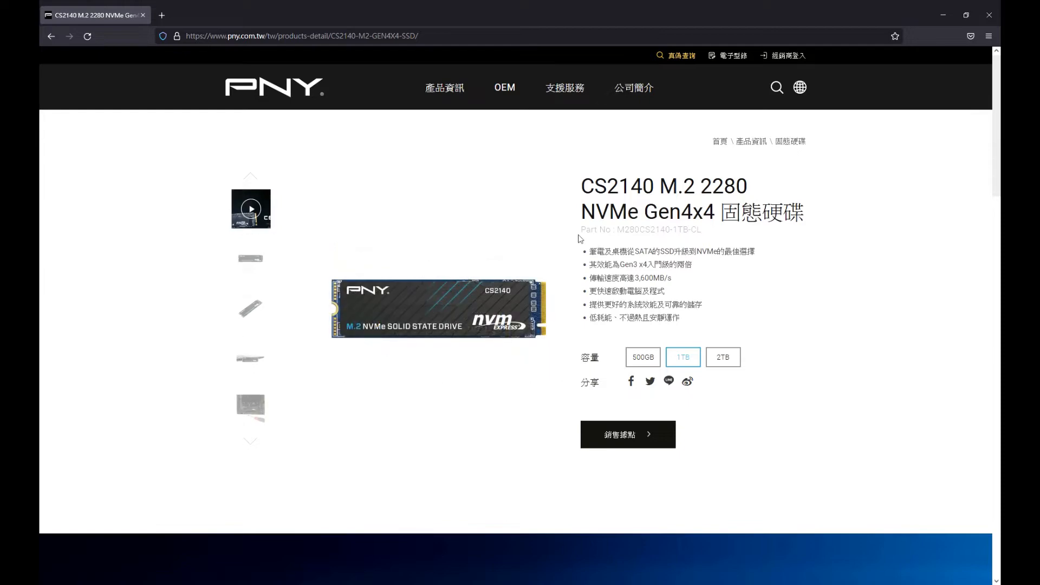
scroll(down, 3)
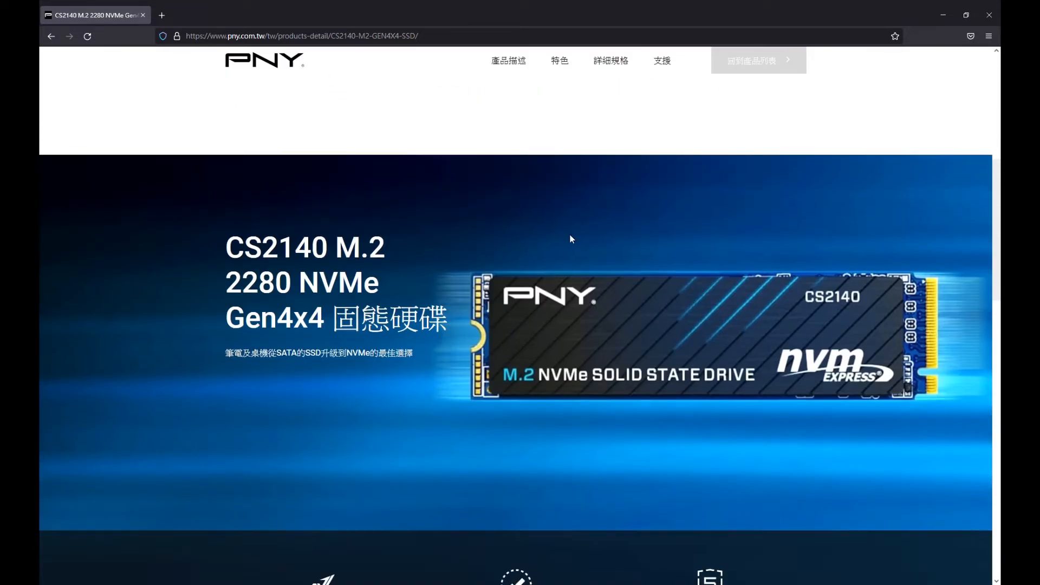
scroll(down, 3)
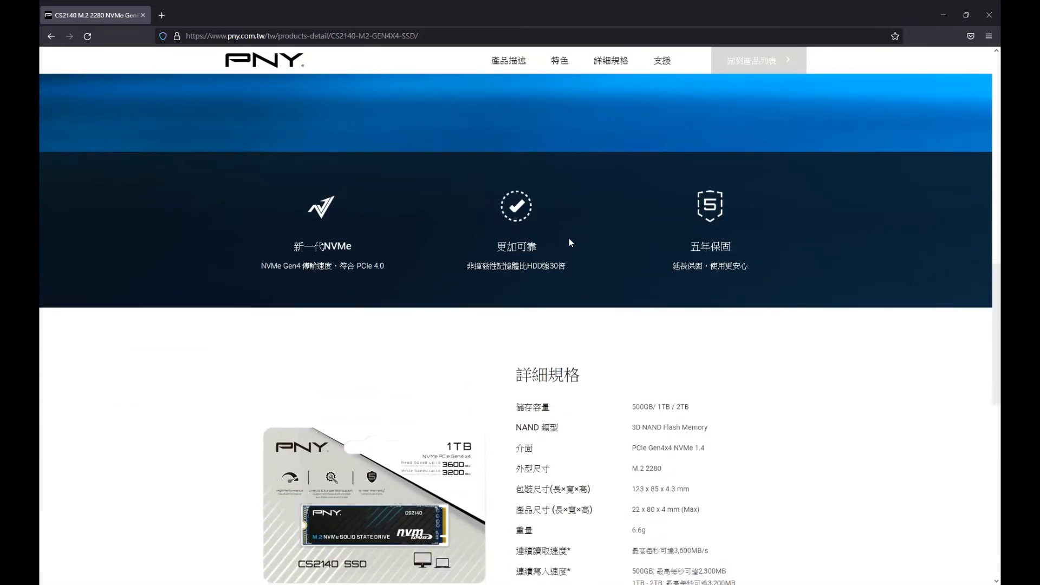
scroll(down, 3)
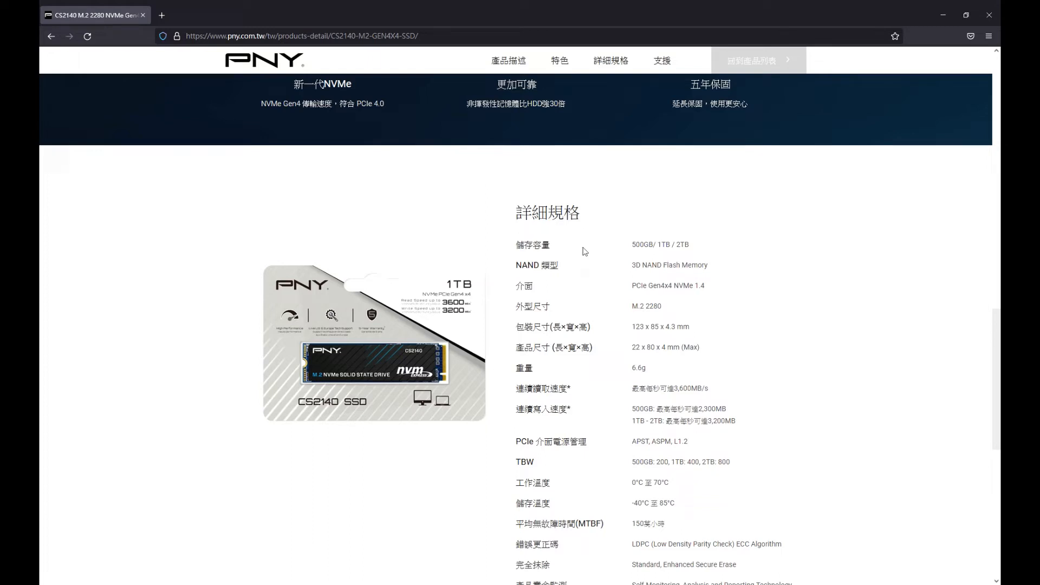
scroll(down, 3)
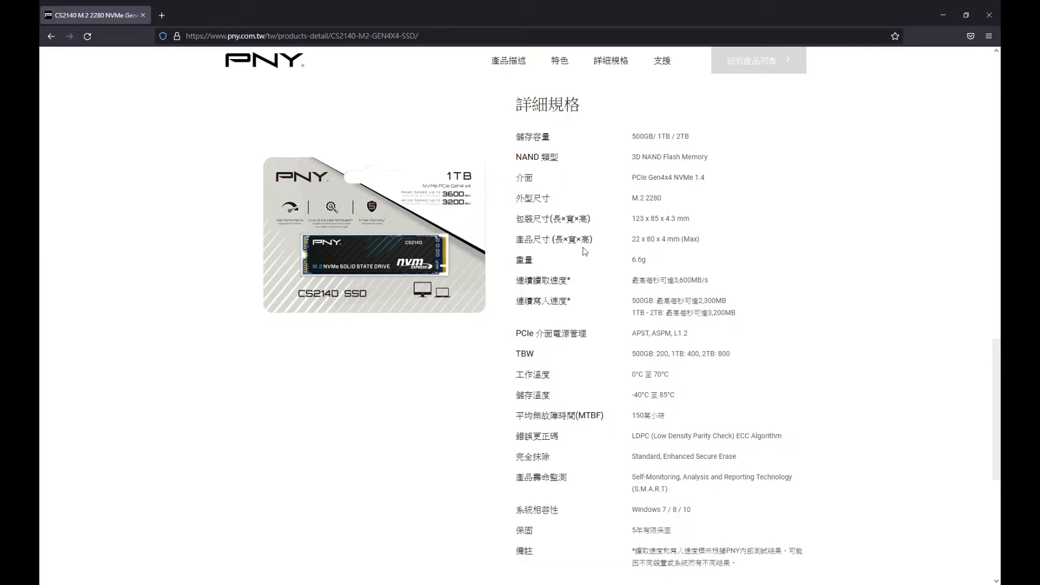
scroll(down, 3)
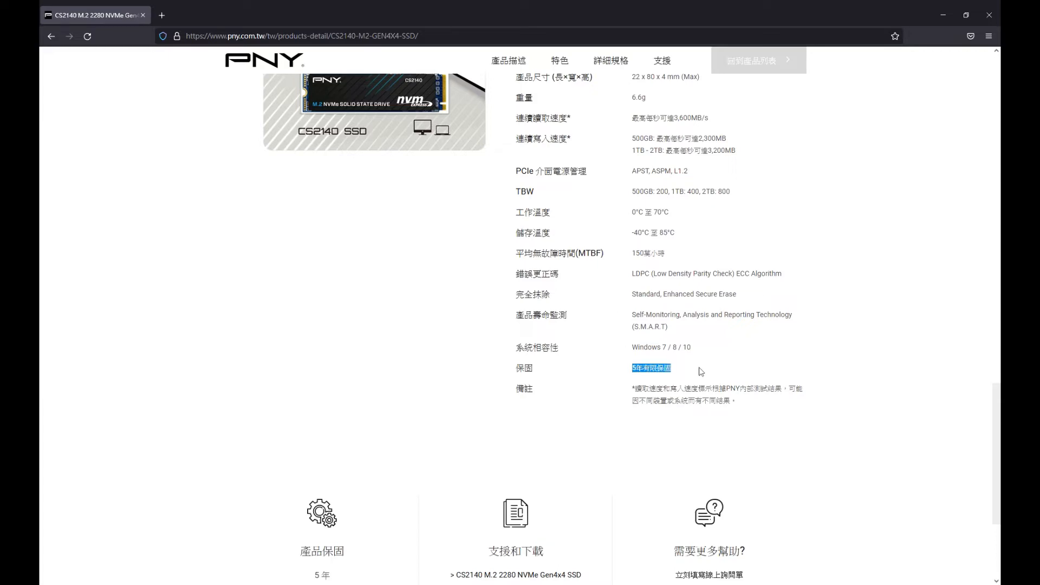
scroll(up, 3)
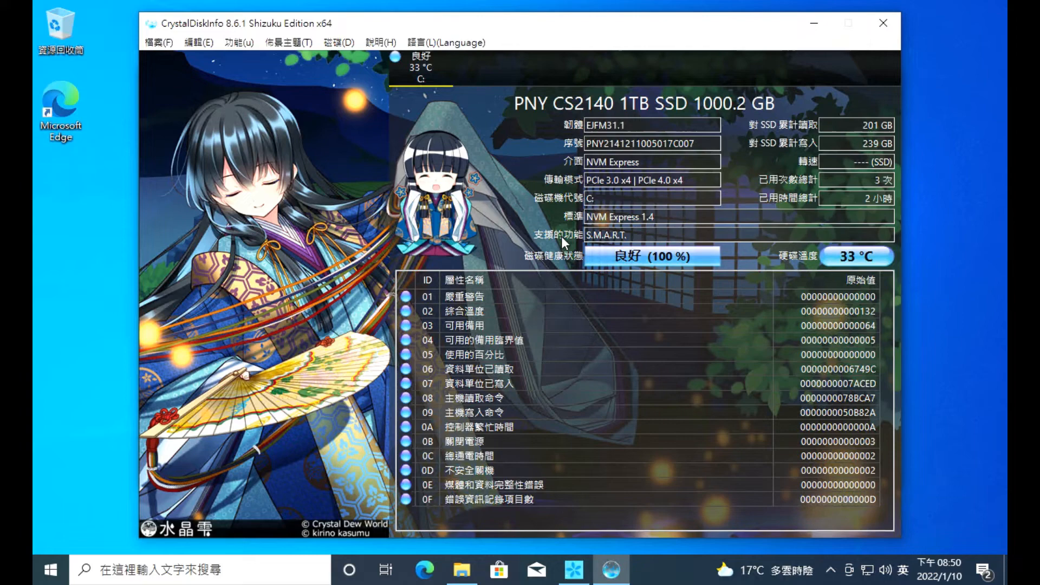
mouse_move(703, 179)
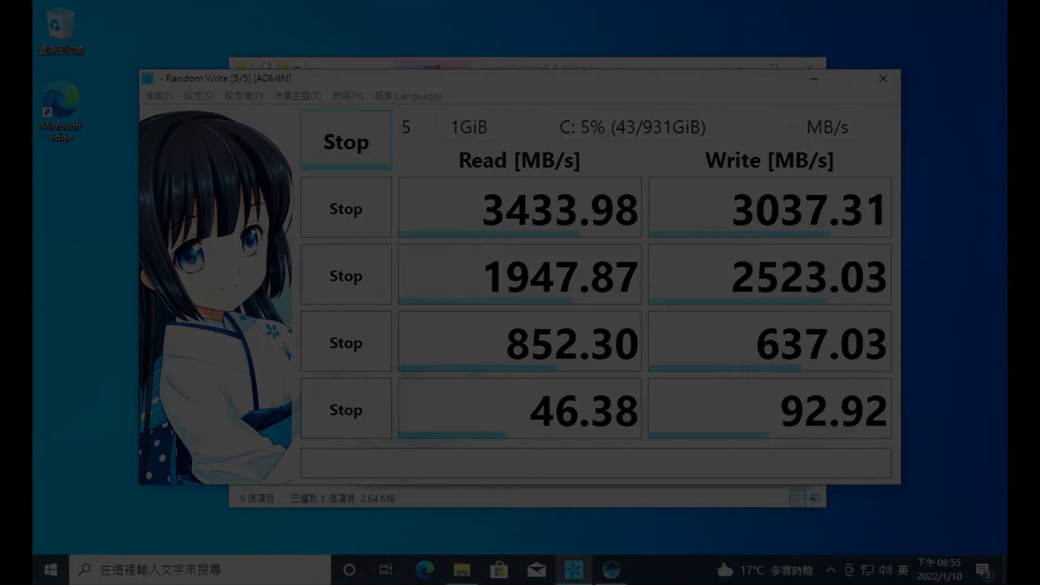
Open System from the Start button menu to show the Athlon 200GE, 32 GB RAM, Windows 10 Pro specs
click(51, 569)
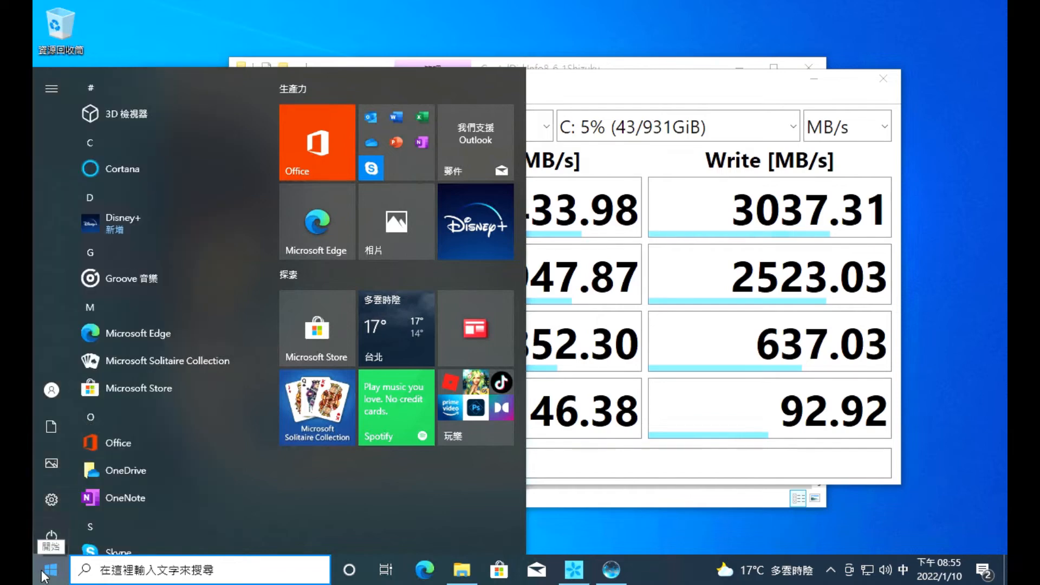
right_click(39, 568)
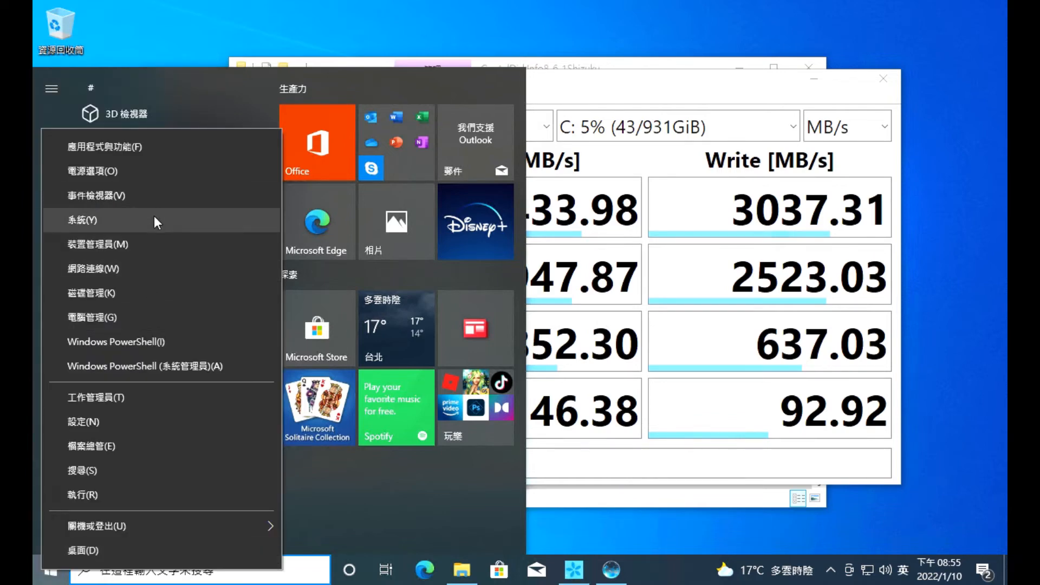
click(81, 220)
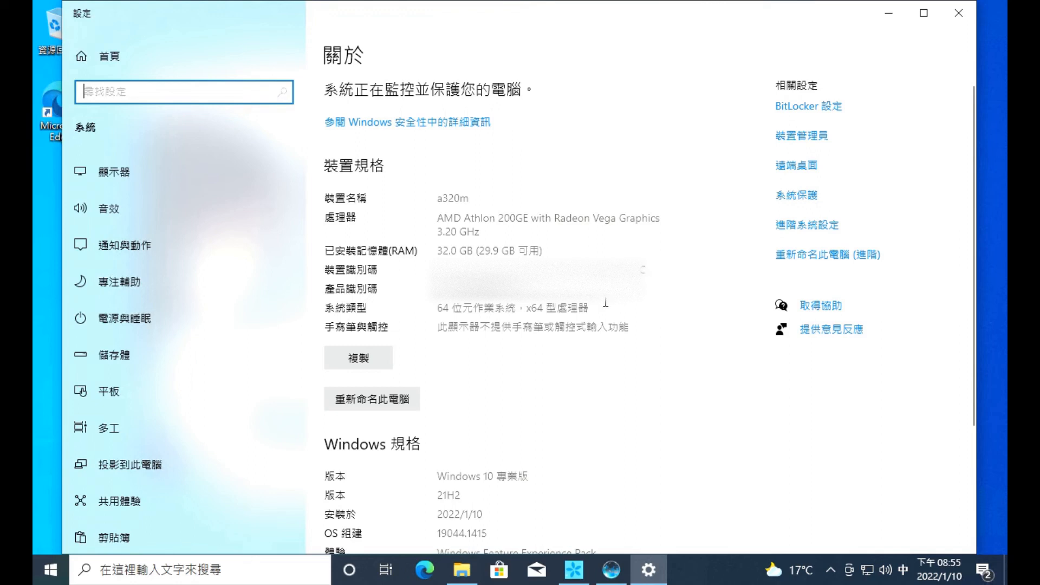
scroll(down, 3)
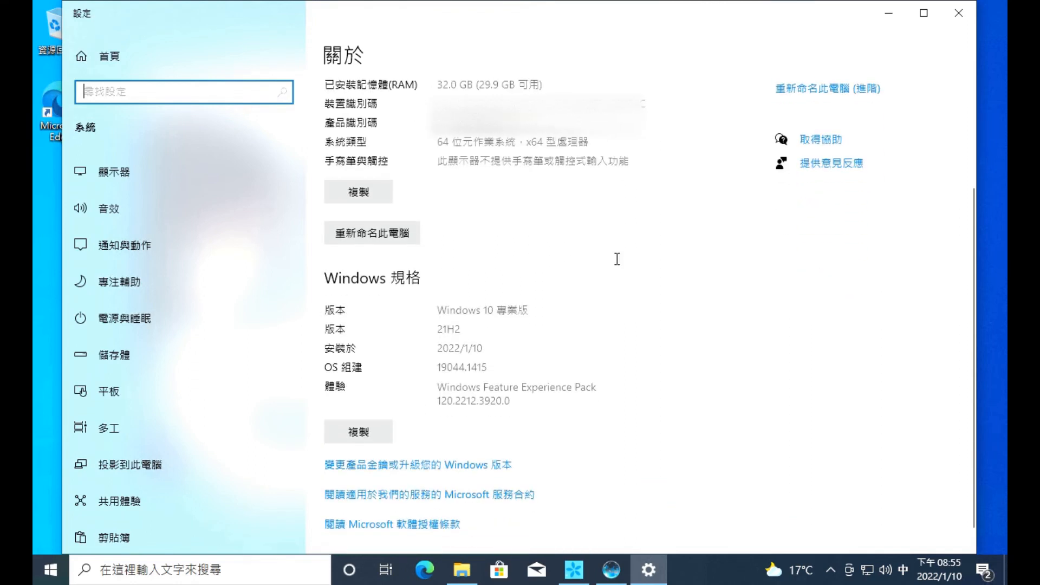